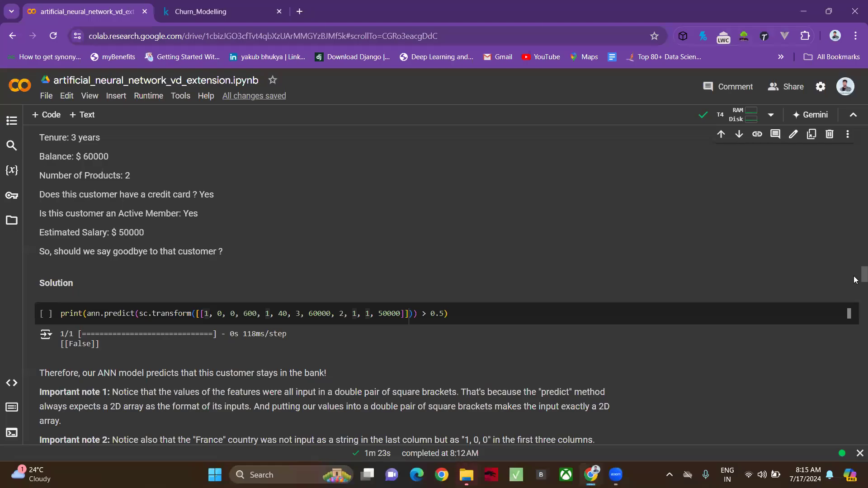
Review the single-customer prediction code, highlighting the sc.transform call on the feature row
{"action": "scroll", "scroll_direction": "up", "scroll_amount": 3}
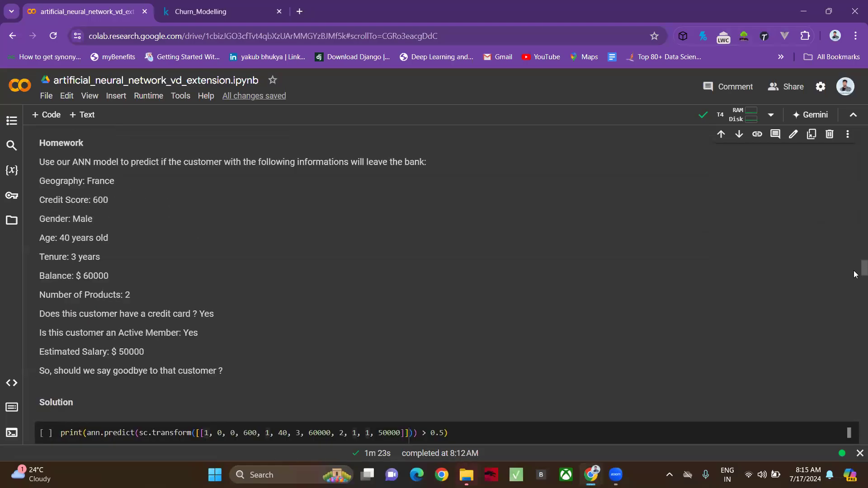
{"action": "scroll", "scroll_direction": "down", "scroll_amount": 3}
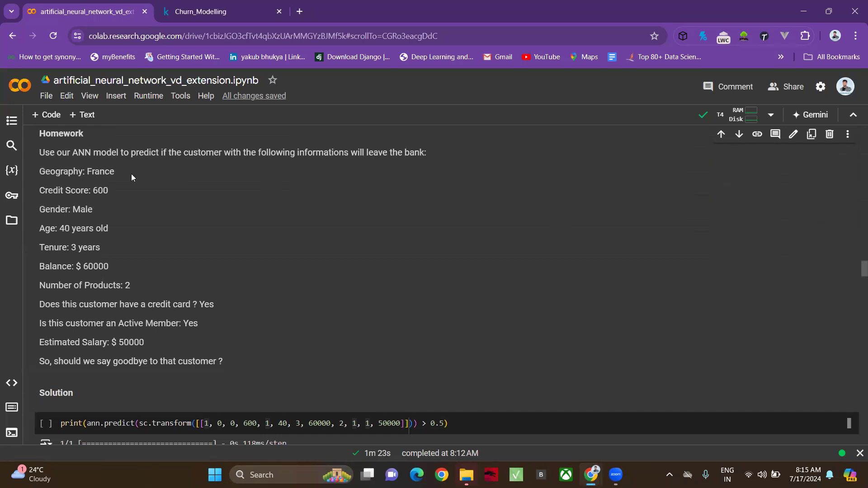
{"action": "mouse_move", "coordinate": [118, 181]}
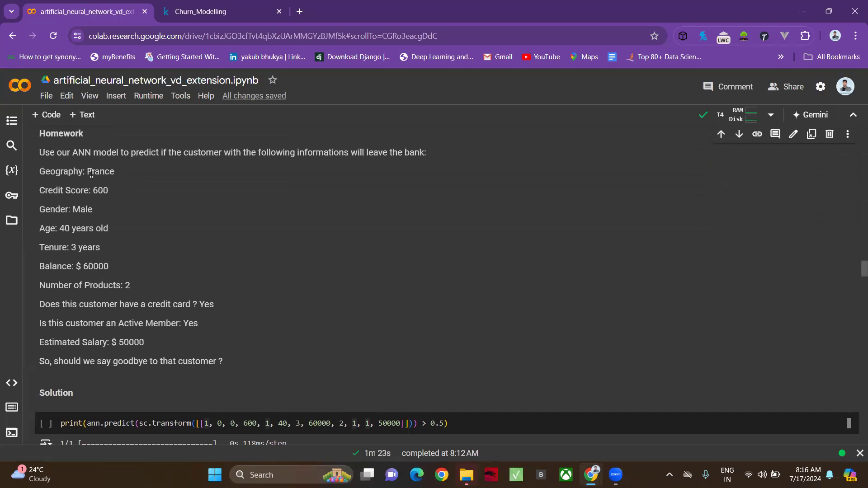
{"action": "left_click", "coordinate": [208, 424]}
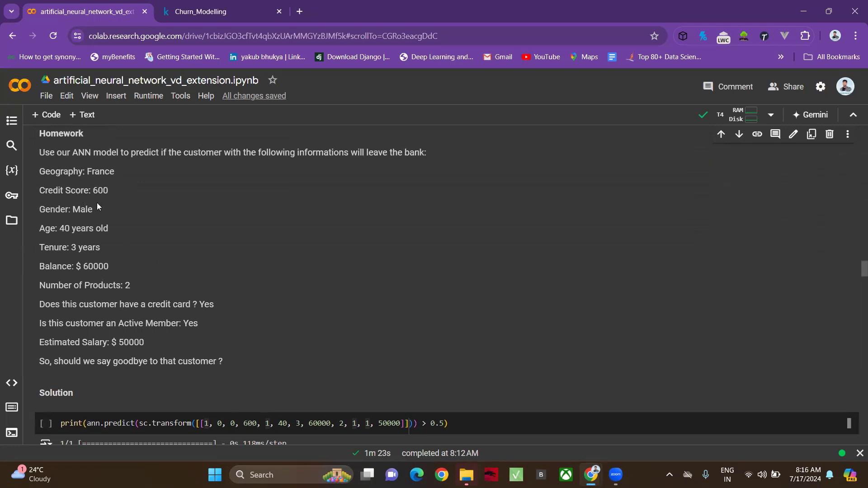
{"action": "mouse_move", "coordinate": [217, 356]}
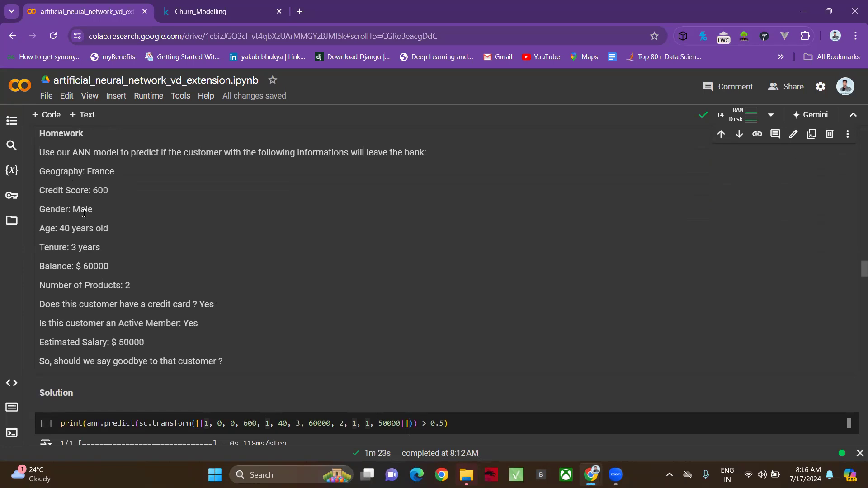
{"action": "mouse_move", "coordinate": [293, 402]}
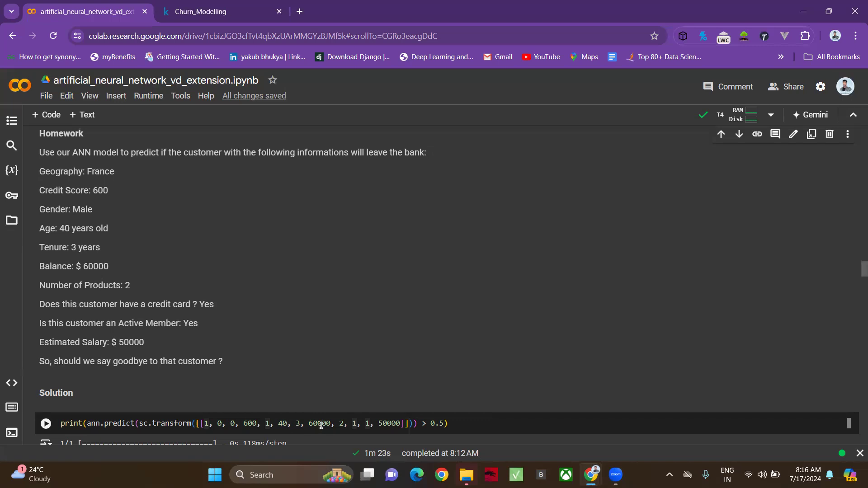
{"action": "mouse_move", "coordinate": [299, 394]}
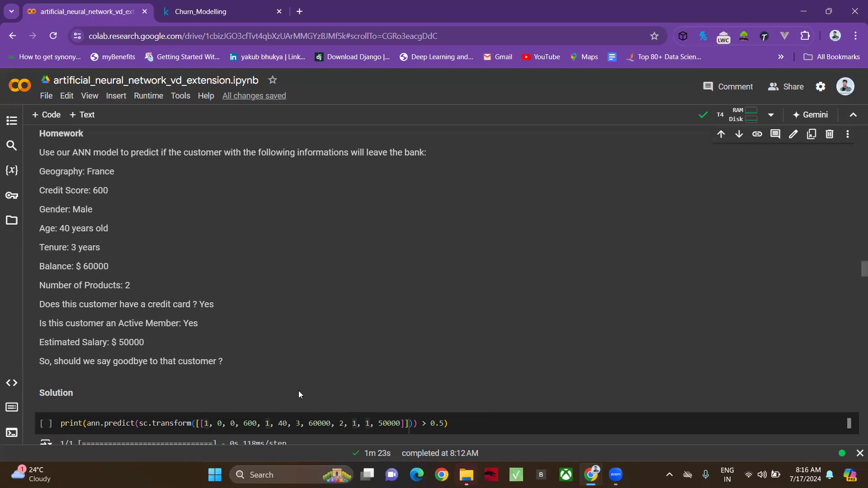
{"action": "mouse_move", "coordinate": [122, 300]}
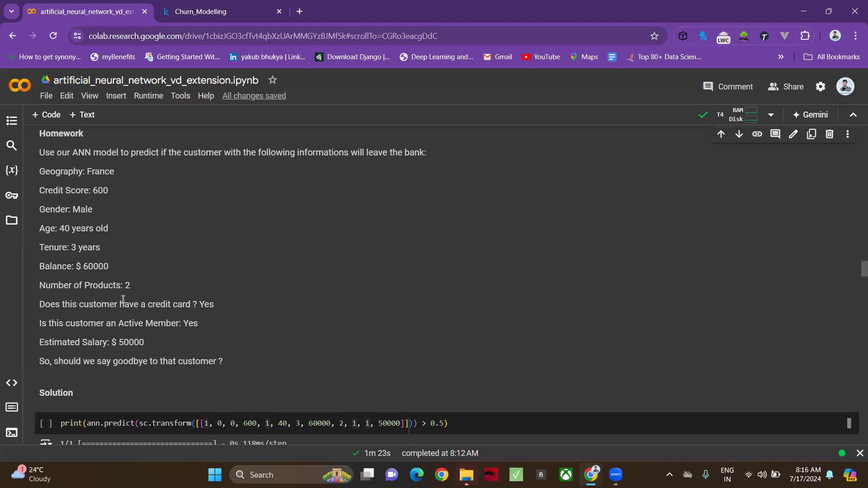
{"action": "mouse_move", "coordinate": [332, 391]}
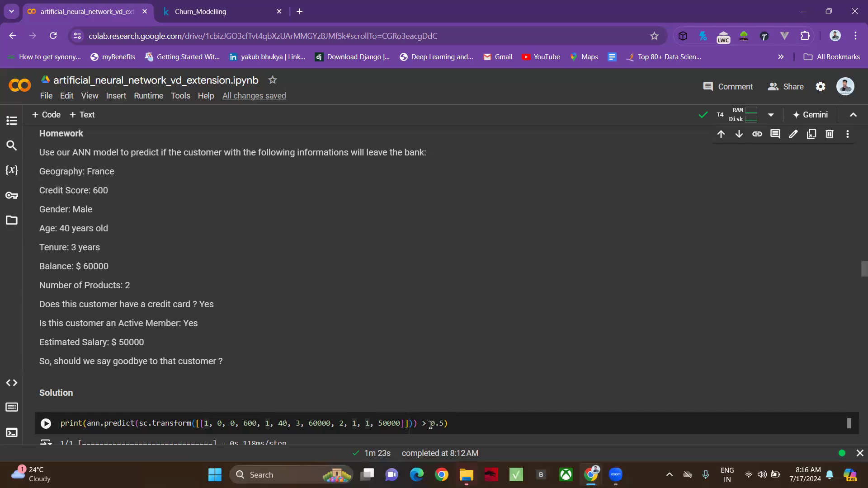
{"action": "mouse_move", "coordinate": [406, 416]}
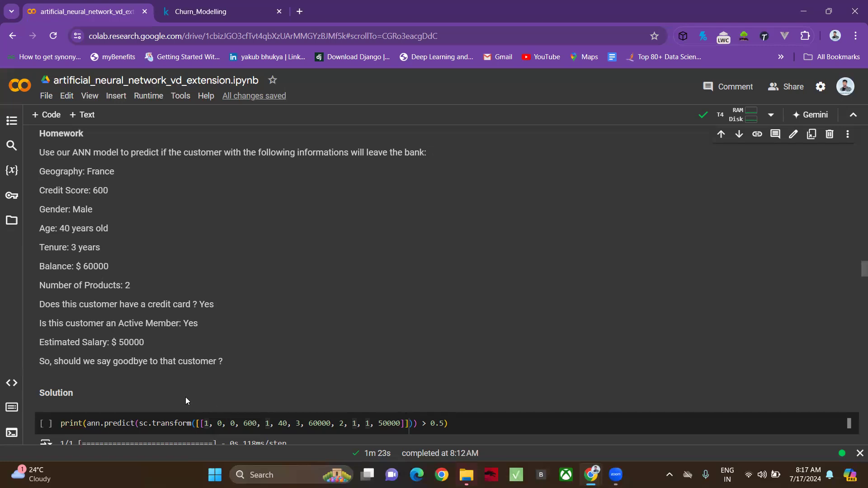
{"action": "mouse_move", "coordinate": [153, 418]}
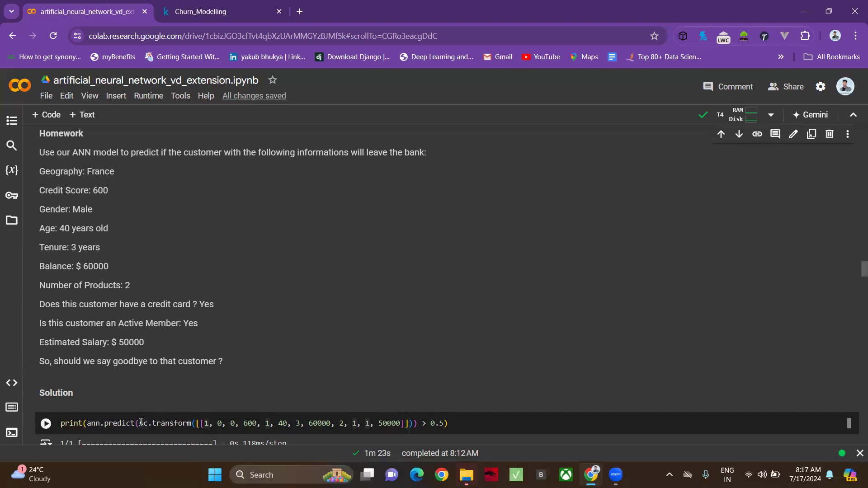
{"action": "double_click", "coordinate": [164, 423]}
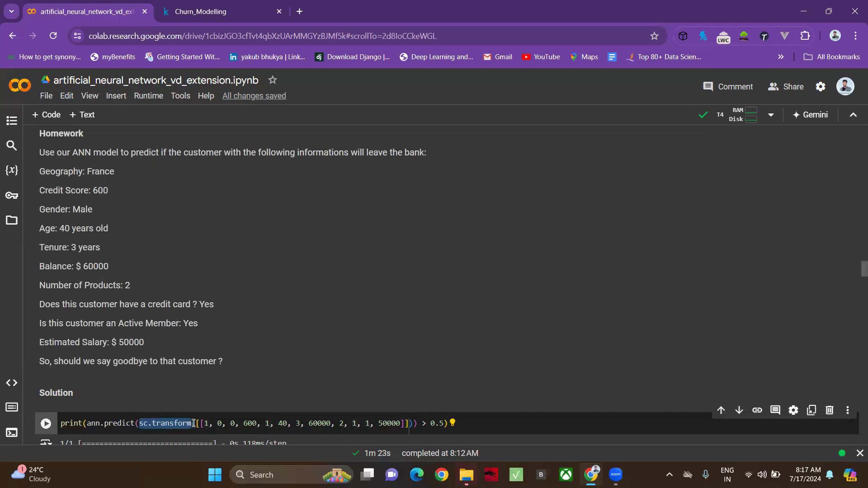
{"action": "mouse_move", "coordinate": [364, 411]}
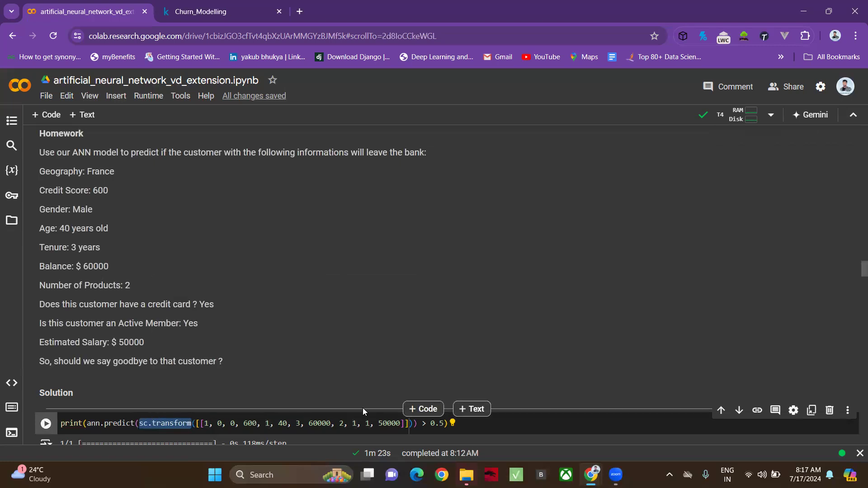
{"action": "mouse_move", "coordinate": [850, 284]}
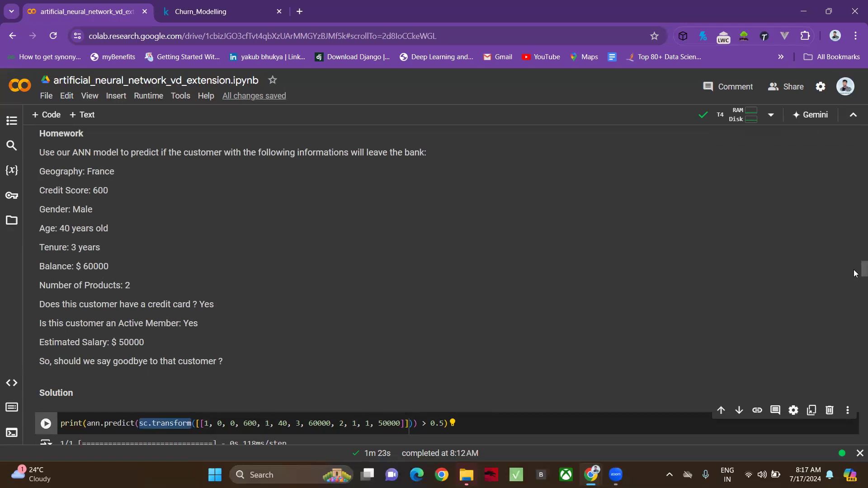
Run the ann.predict > 0.5 cell for the example customer and get the output [[False]]
{"action": "scroll", "scroll_direction": "down", "scroll_amount": 3}
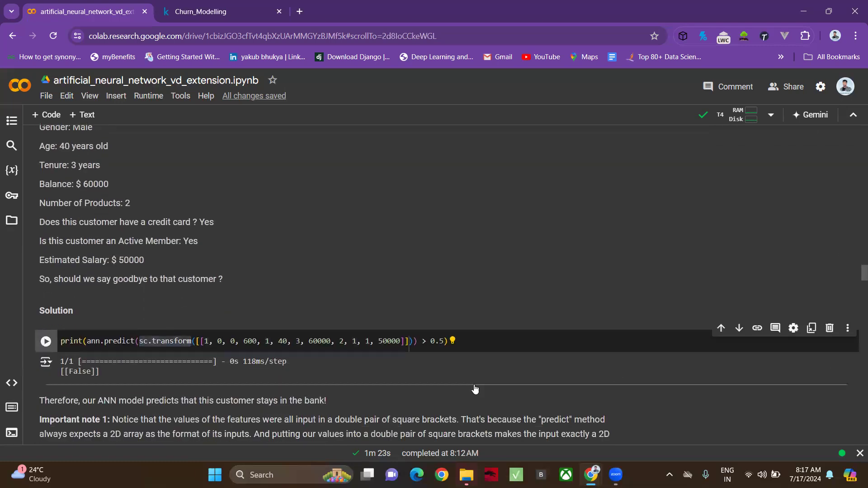
{"action": "scroll", "scroll_direction": "down", "scroll_amount": 3}
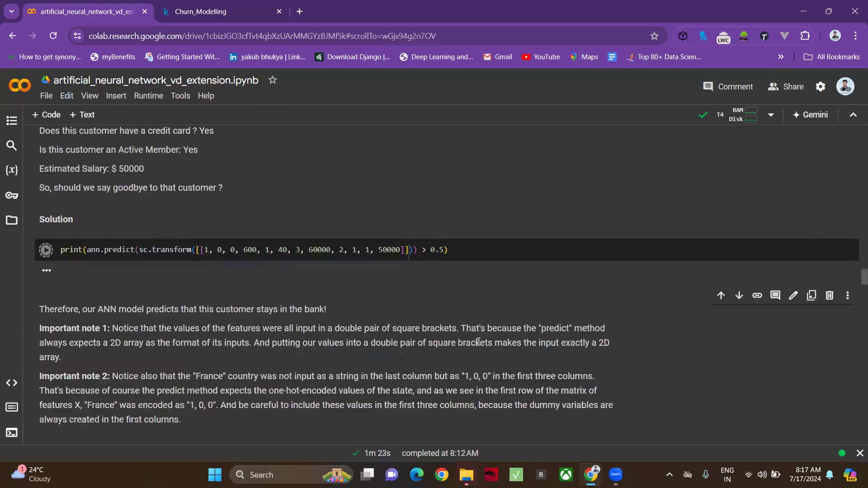
{"action": "left_click", "coordinate": [46, 249]}
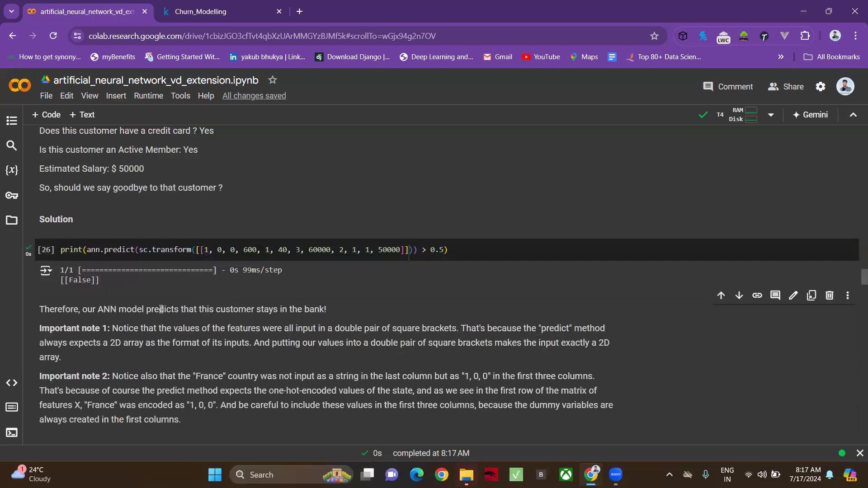
{"action": "mouse_move", "coordinate": [451, 319]}
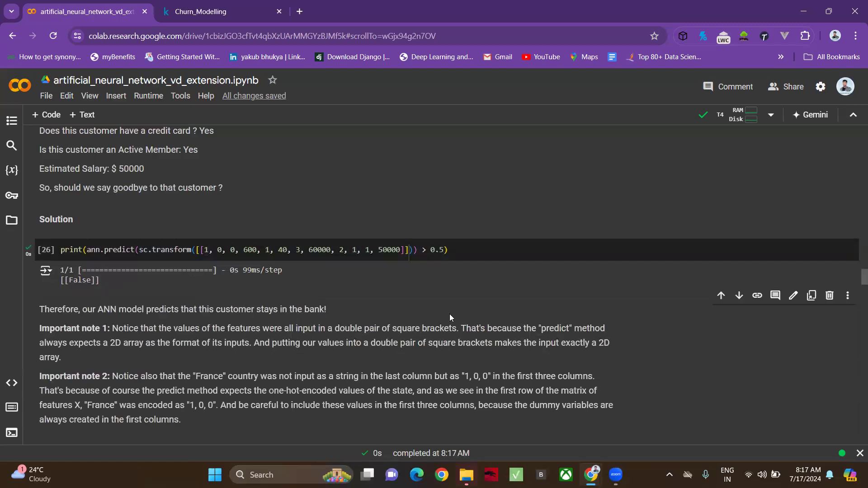
{"action": "mouse_move", "coordinate": [153, 346]}
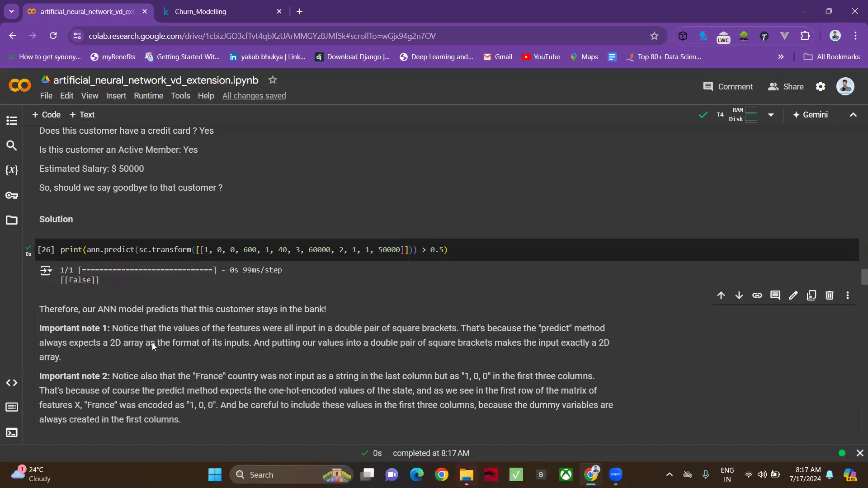
{"action": "mouse_move", "coordinate": [296, 322]}
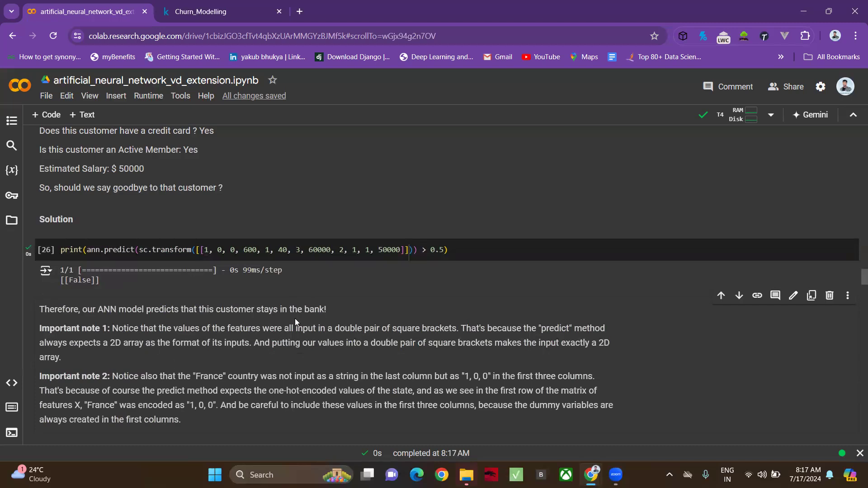
{"action": "mouse_move", "coordinate": [363, 325]}
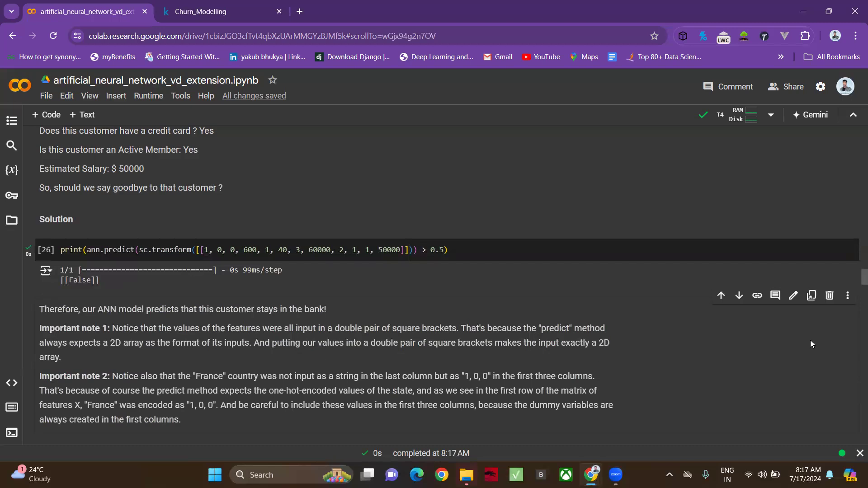
{"action": "mouse_move", "coordinate": [856, 277]}
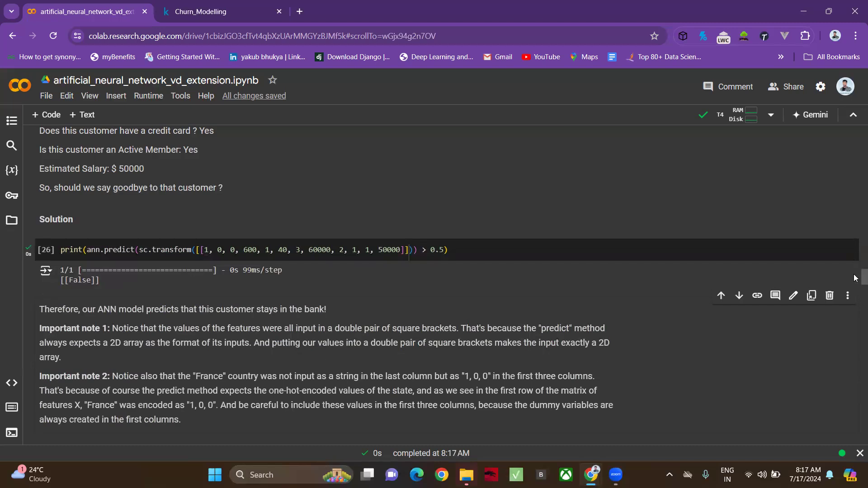
{"action": "scroll", "scroll_direction": "down", "scroll_amount": 3}
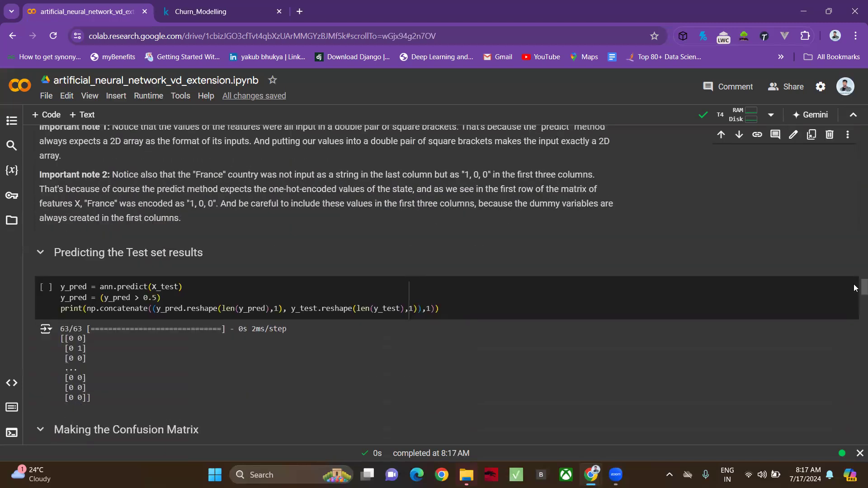
Run the test-set prediction and confusion matrix cells, reaching 0.851 accuracy
{"action": "scroll", "scroll_direction": "down", "scroll_amount": 3}
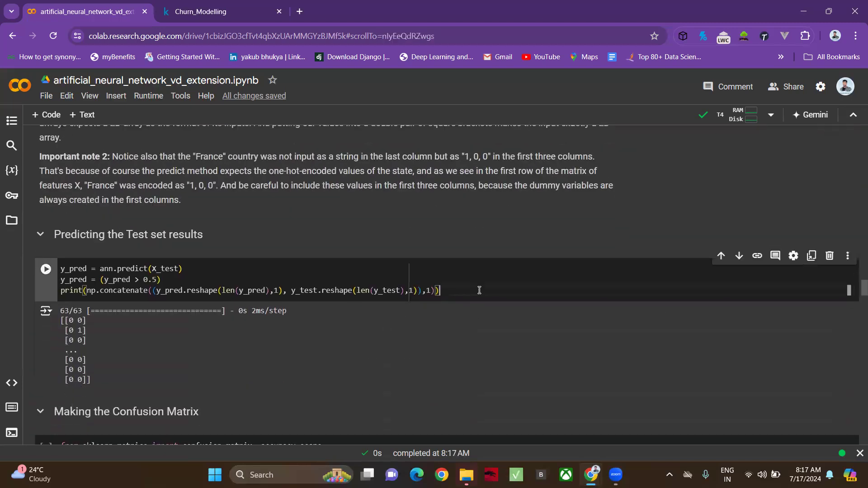
{"action": "left_click", "coordinate": [46, 269]}
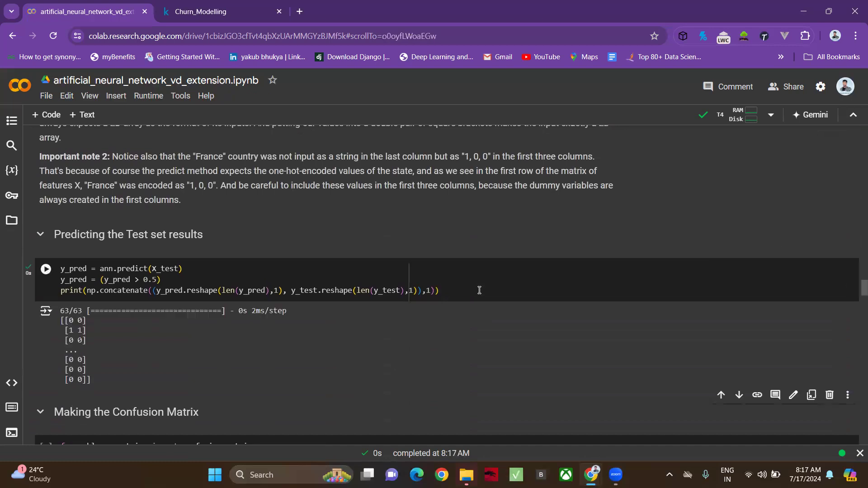
{"action": "scroll", "scroll_direction": "down", "scroll_amount": 3}
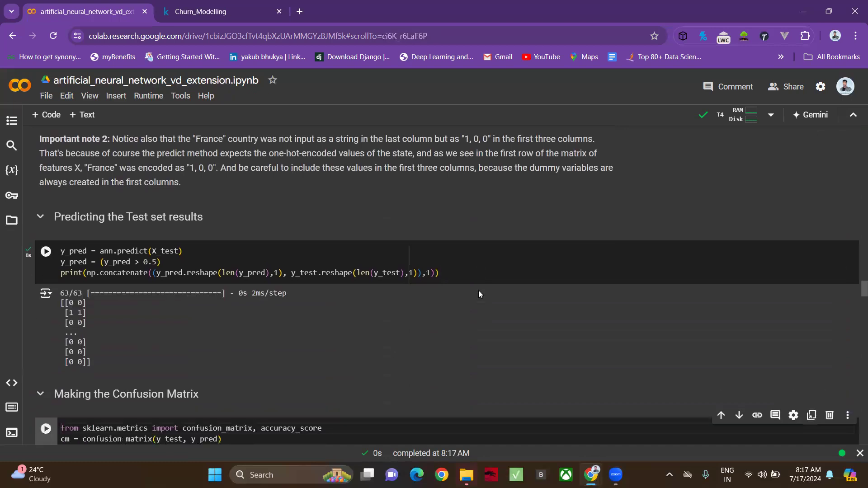
{"action": "scroll", "scroll_direction": "down", "scroll_amount": 3}
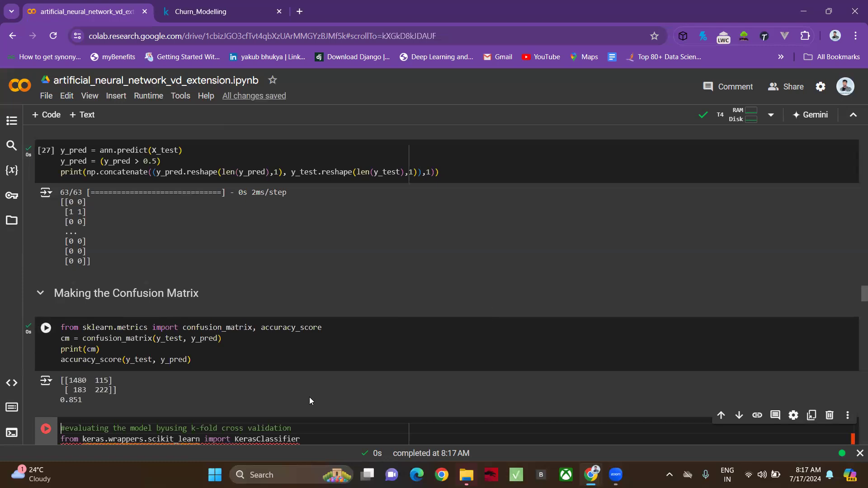
{"action": "mouse_move", "coordinate": [374, 388]}
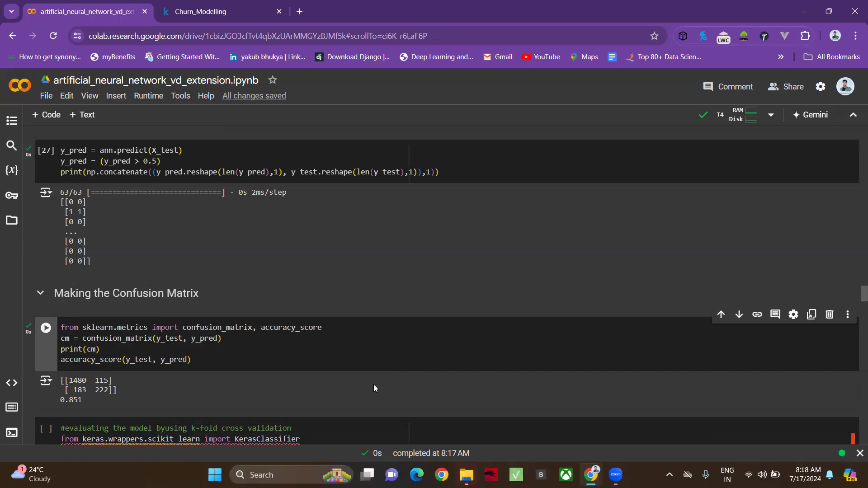
{"action": "mouse_move", "coordinate": [455, 383]}
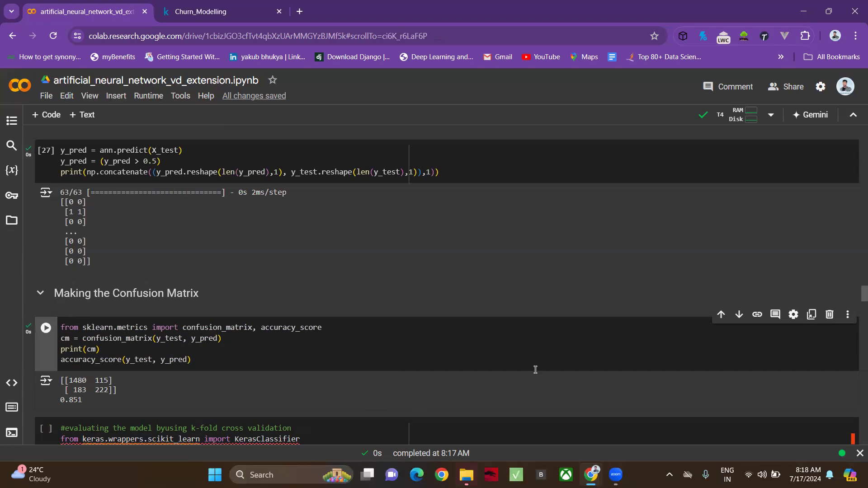
{"action": "mouse_move", "coordinate": [854, 293]}
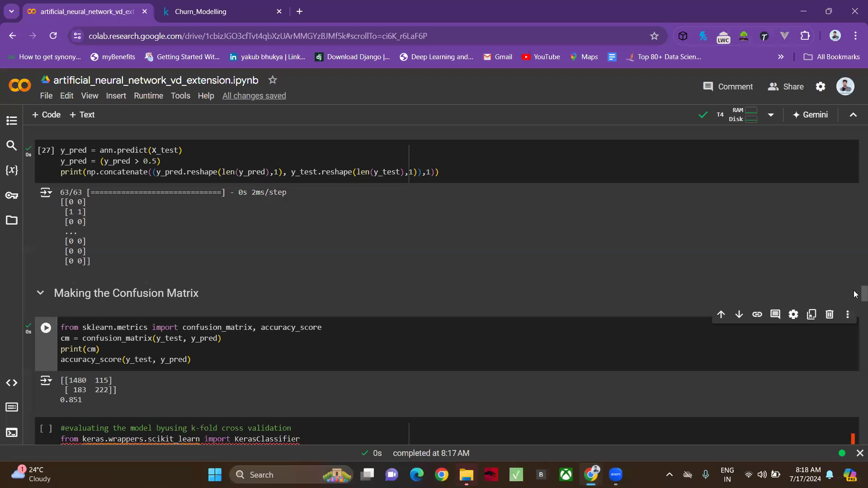
{"action": "mouse_move", "coordinate": [403, 359]}
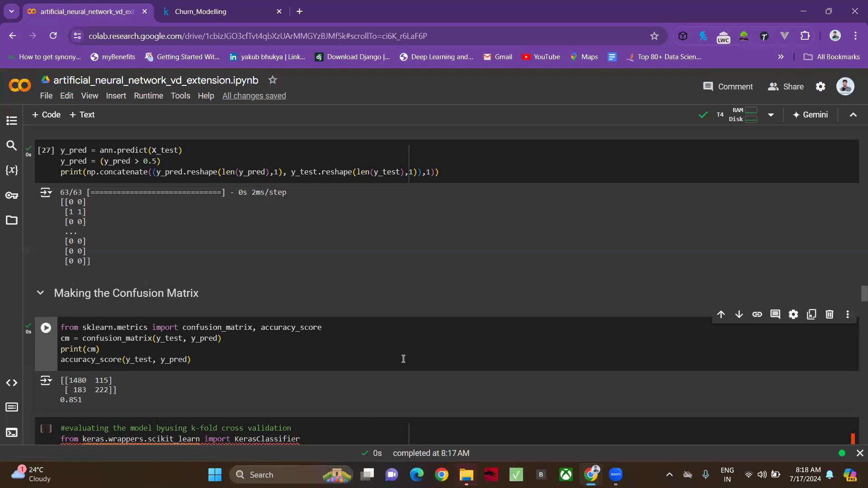
{"action": "scroll", "scroll_direction": "down", "scroll_amount": 3}
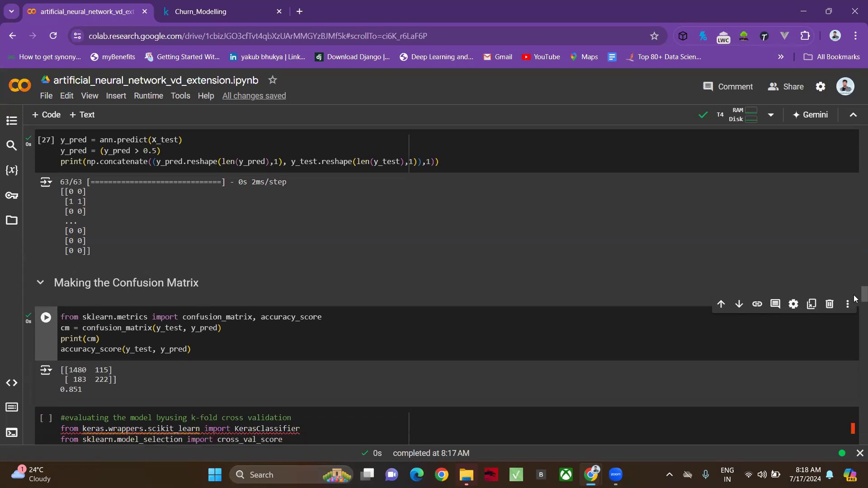
{"action": "scroll", "scroll_direction": "down", "scroll_amount": 3}
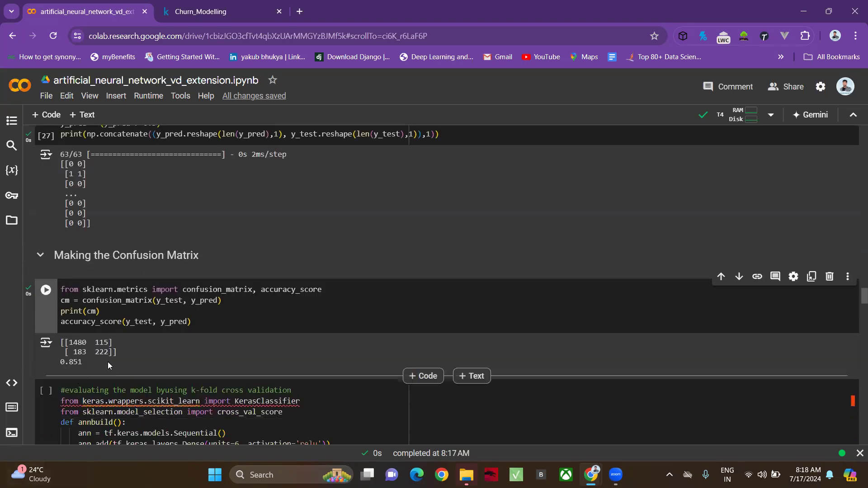
{"action": "mouse_move", "coordinate": [855, 297]}
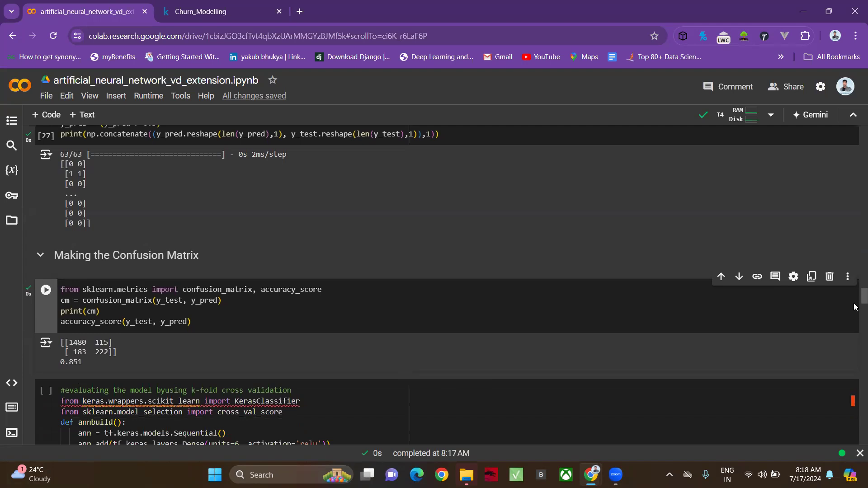
{"action": "scroll", "scroll_direction": "down", "scroll_amount": 3}
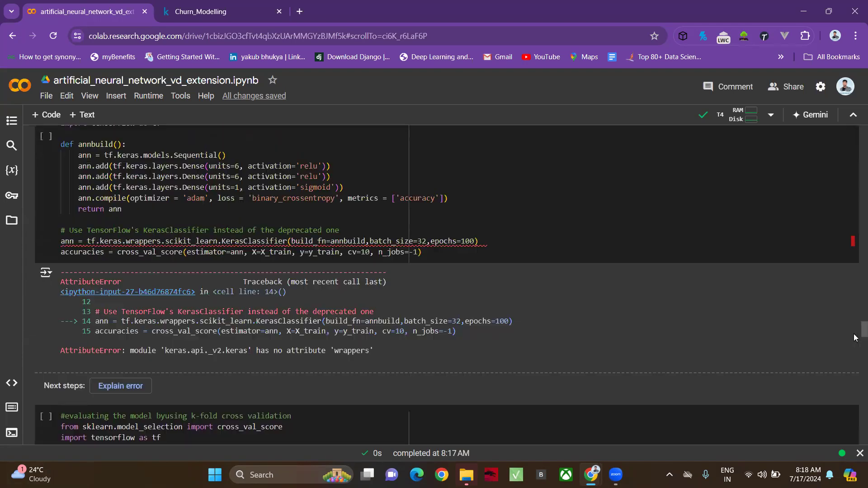
{"action": "scroll", "scroll_direction": "down", "scroll_amount": 3}
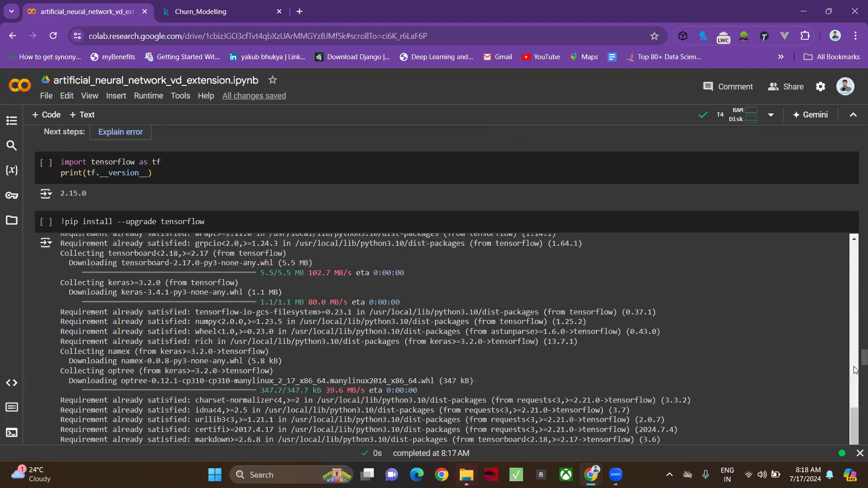
{"action": "scroll", "scroll_direction": "down", "scroll_amount": 3}
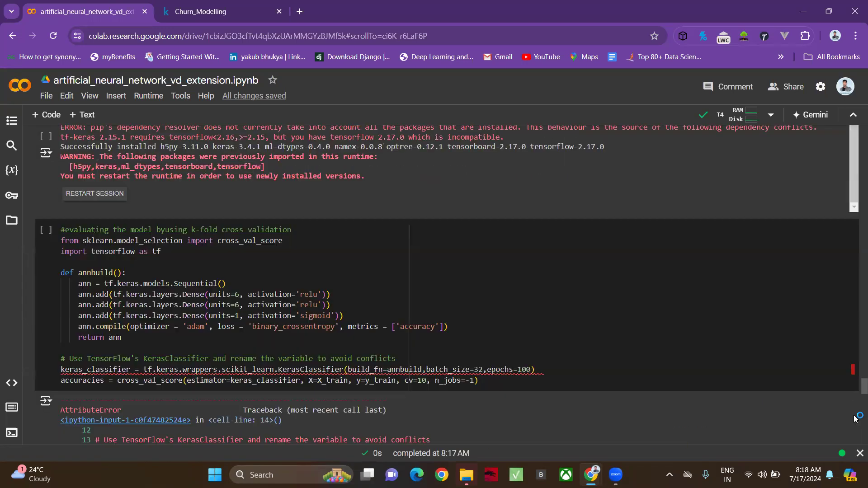
{"action": "scroll", "scroll_direction": "down", "scroll_amount": 3}
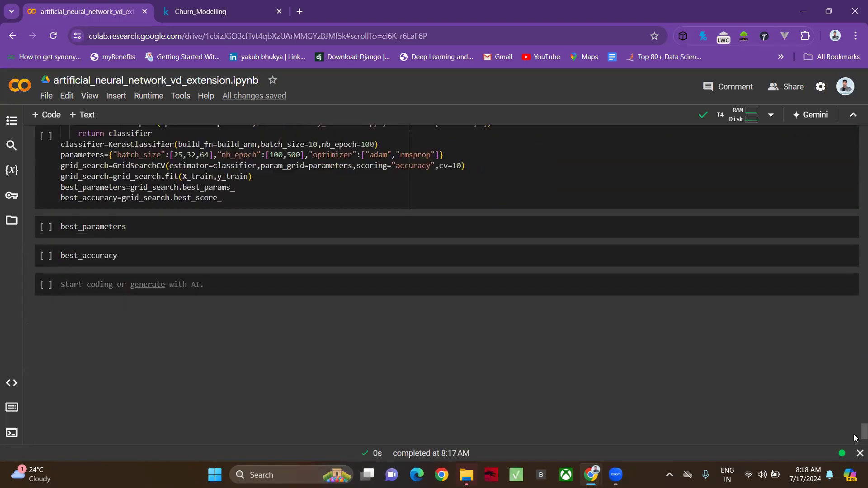
{"action": "scroll", "scroll_direction": "up", "scroll_amount": 3}
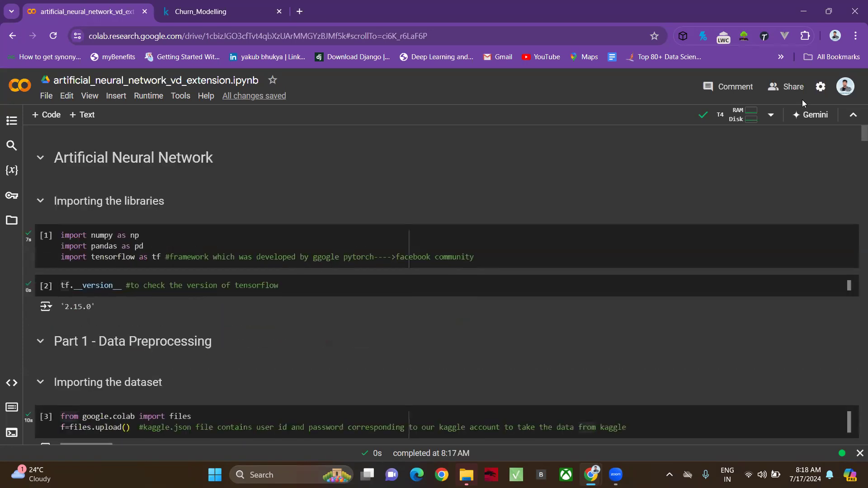
{"action": "mouse_move", "coordinate": [433, 106]}
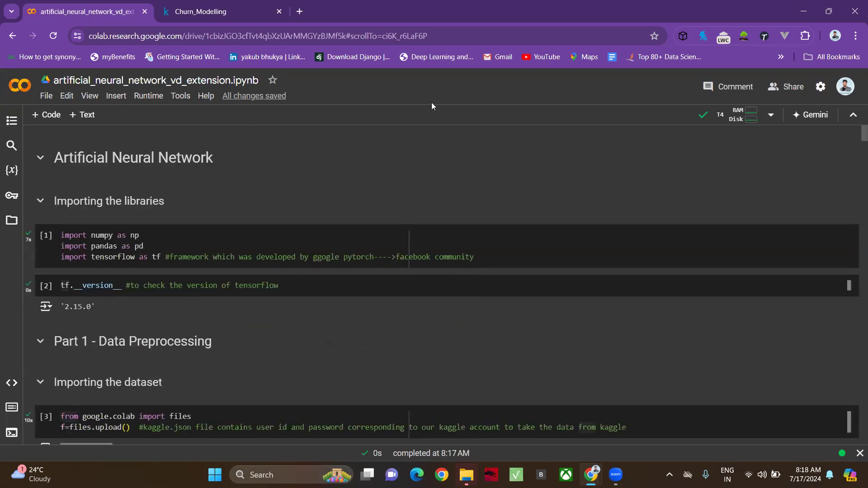